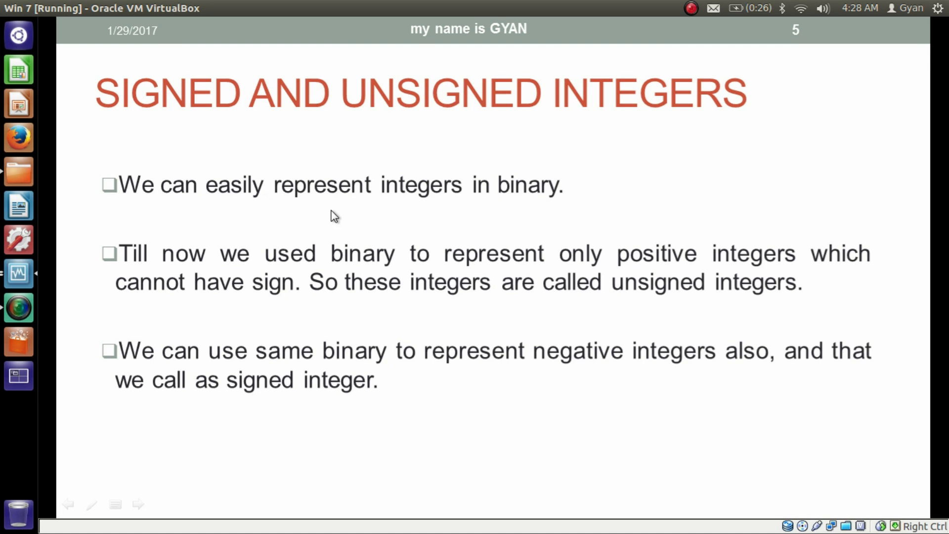
mouse_move(229, 269)
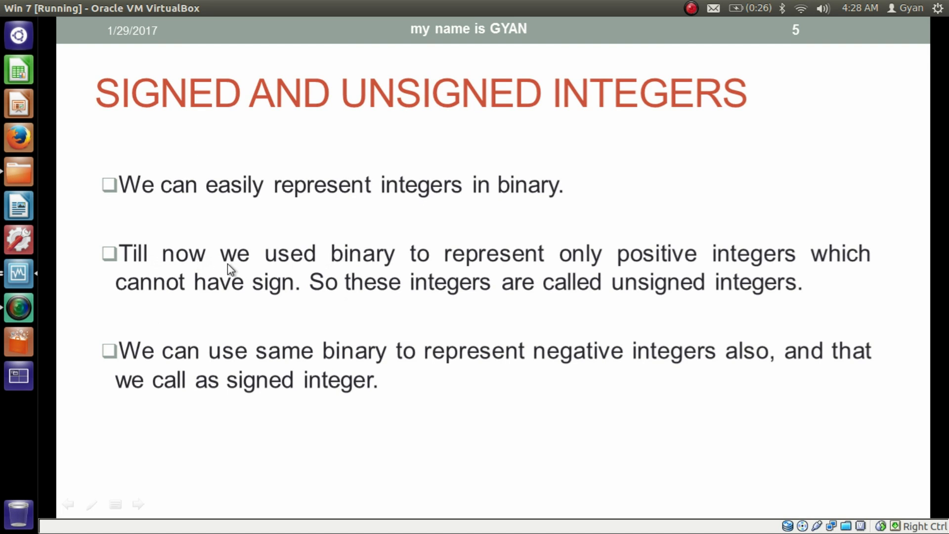
mouse_move(778, 275)
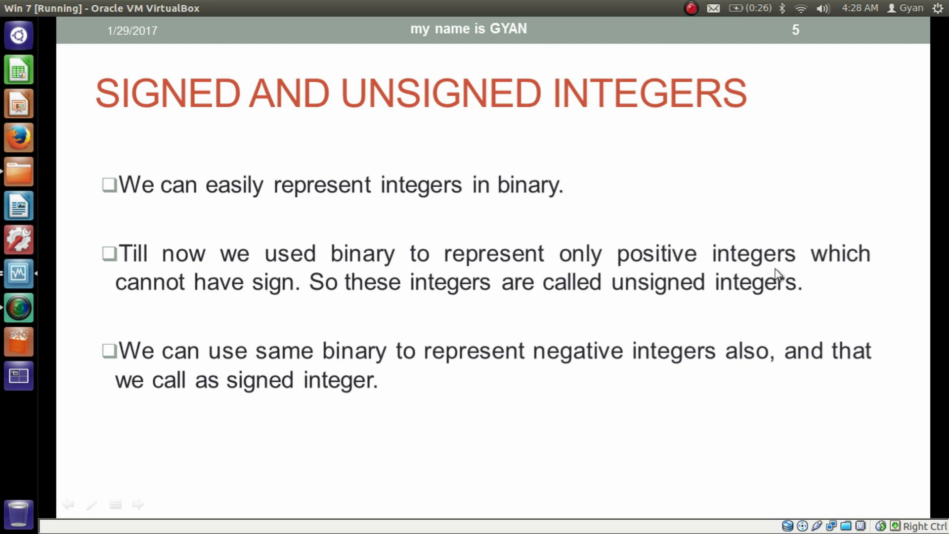
mouse_move(277, 297)
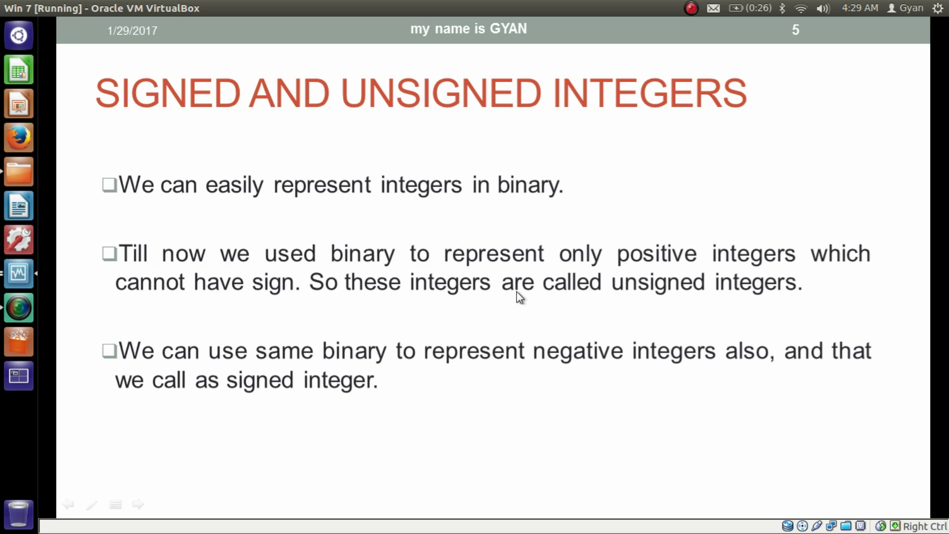
mouse_move(269, 360)
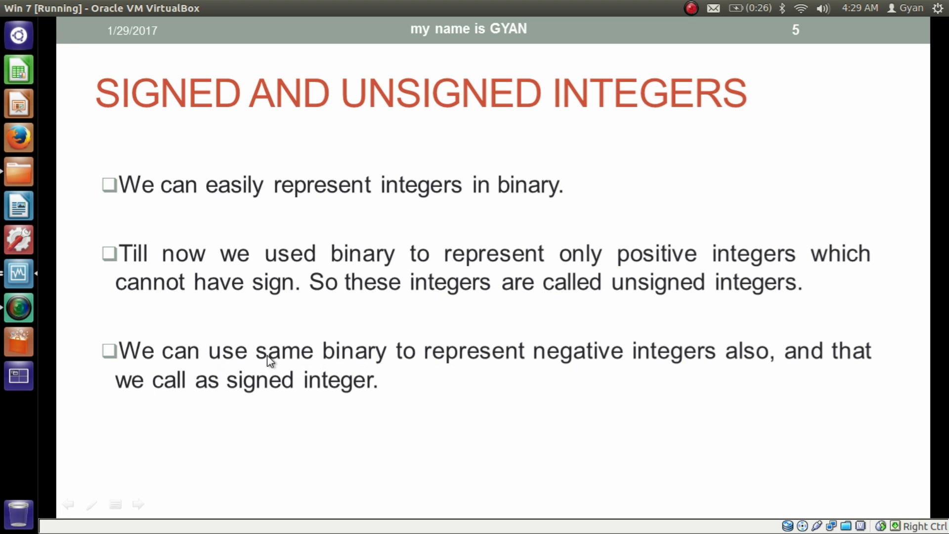
mouse_move(563, 380)
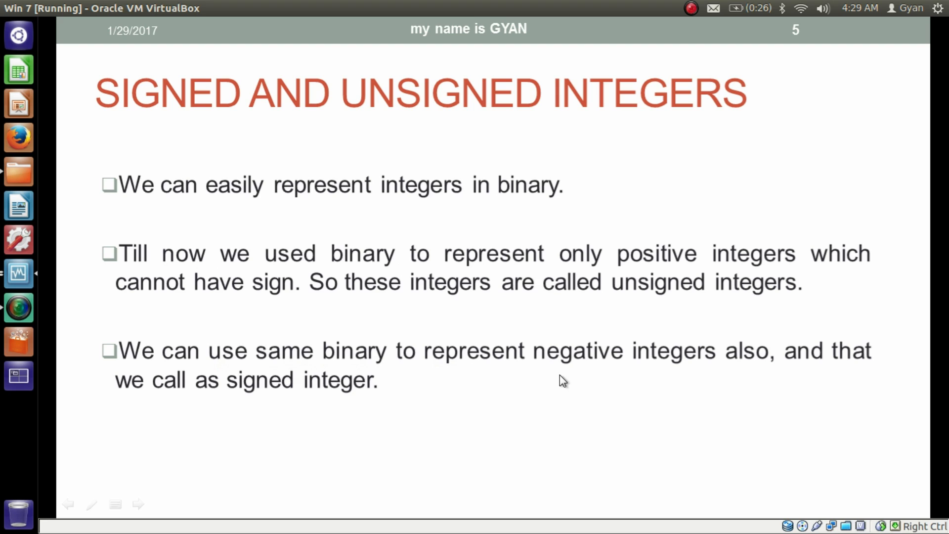
mouse_move(437, 402)
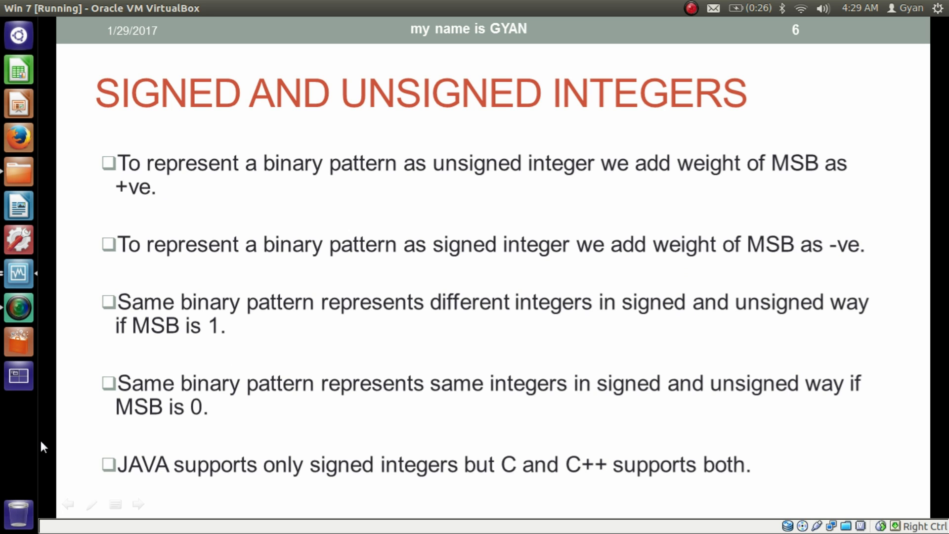
mouse_move(415, 185)
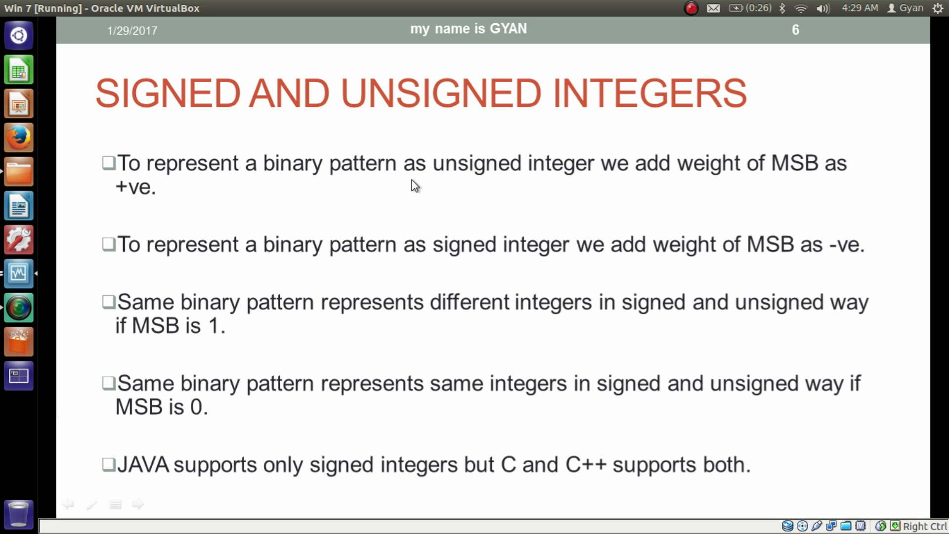
mouse_move(619, 201)
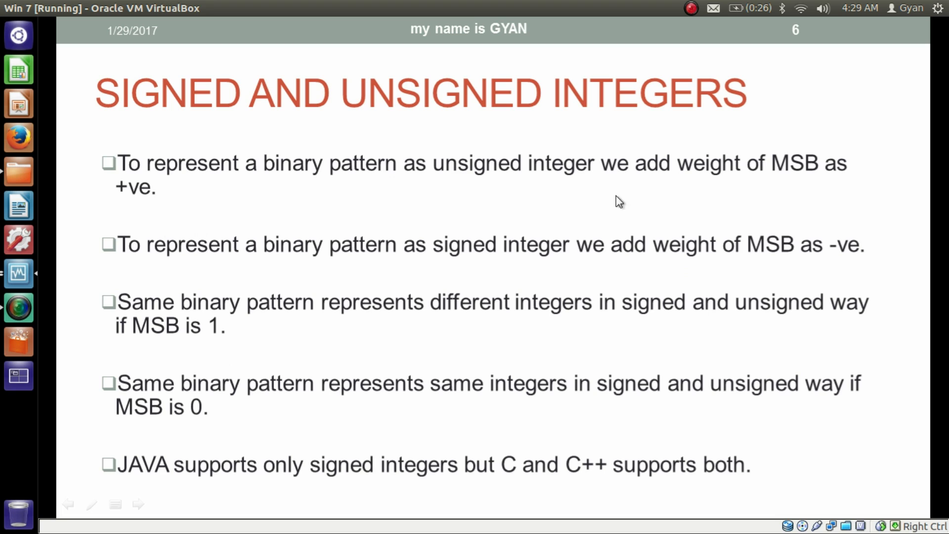
mouse_move(177, 194)
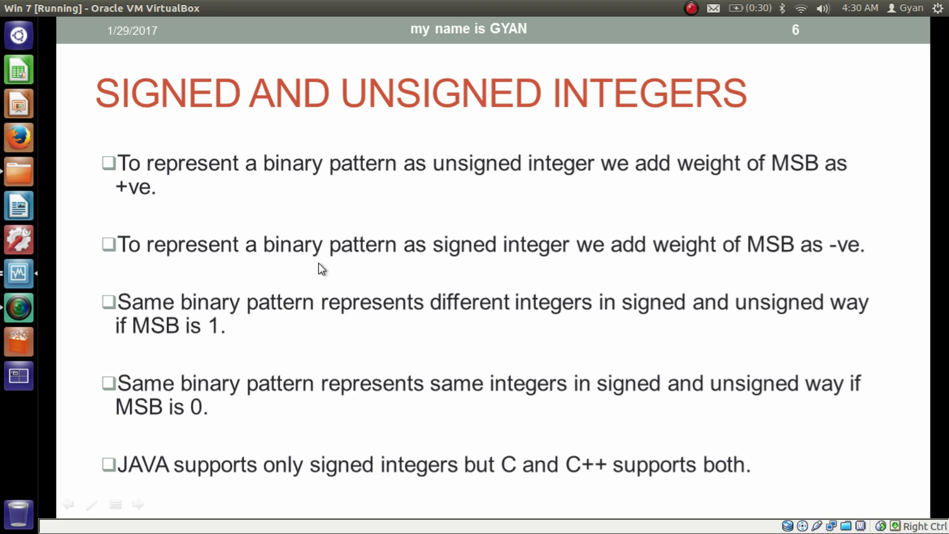
mouse_move(654, 272)
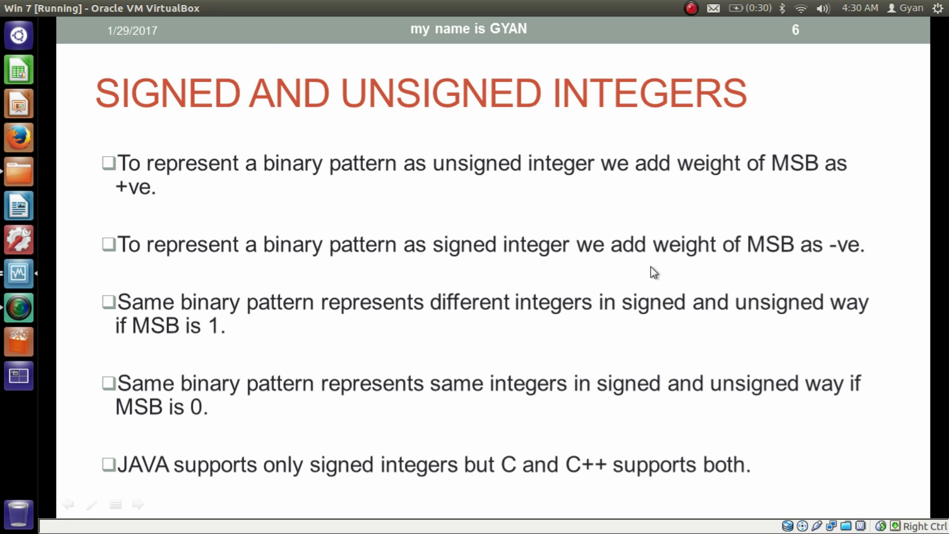
mouse_move(407, 332)
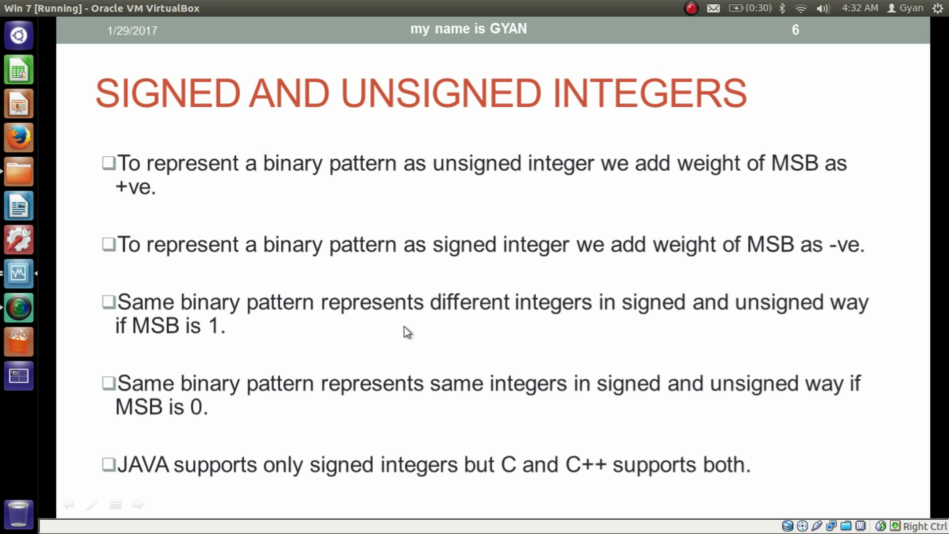
mouse_move(513, 311)
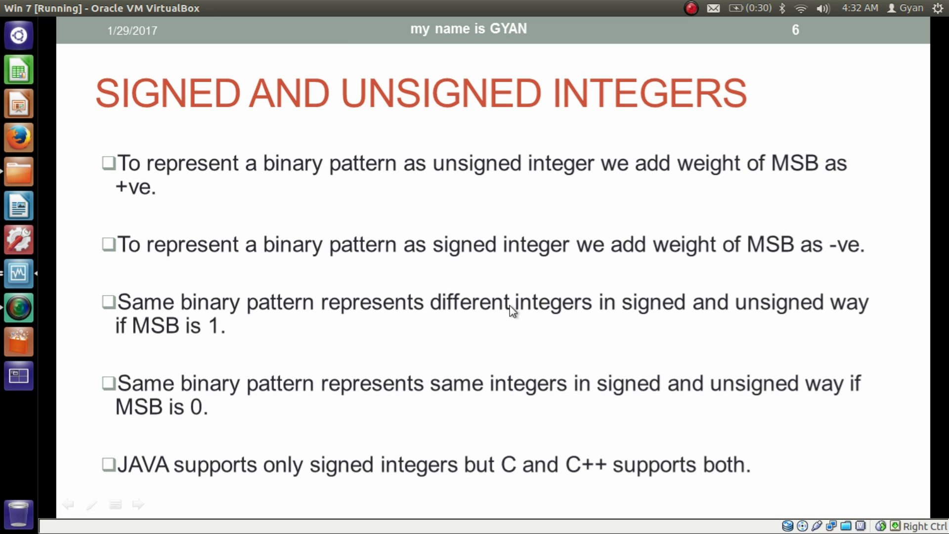
mouse_move(701, 324)
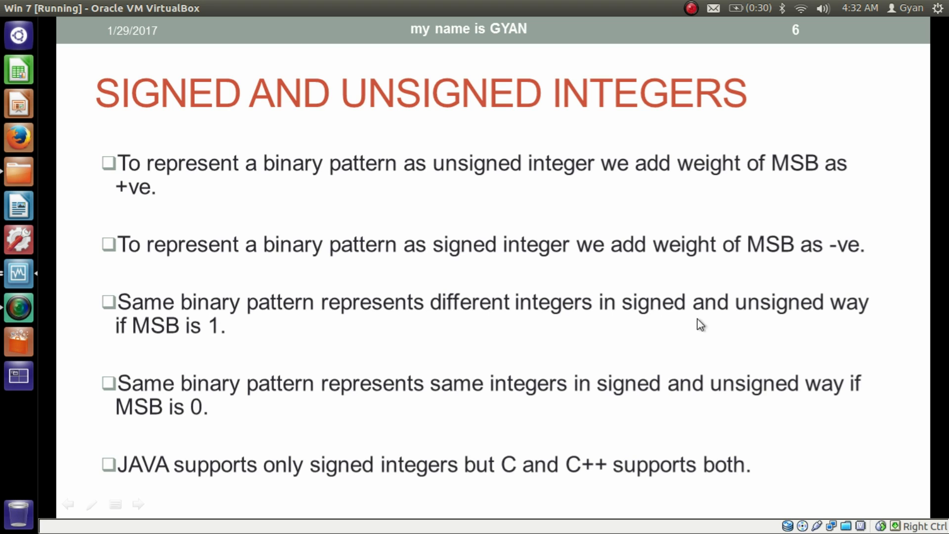
mouse_move(190, 346)
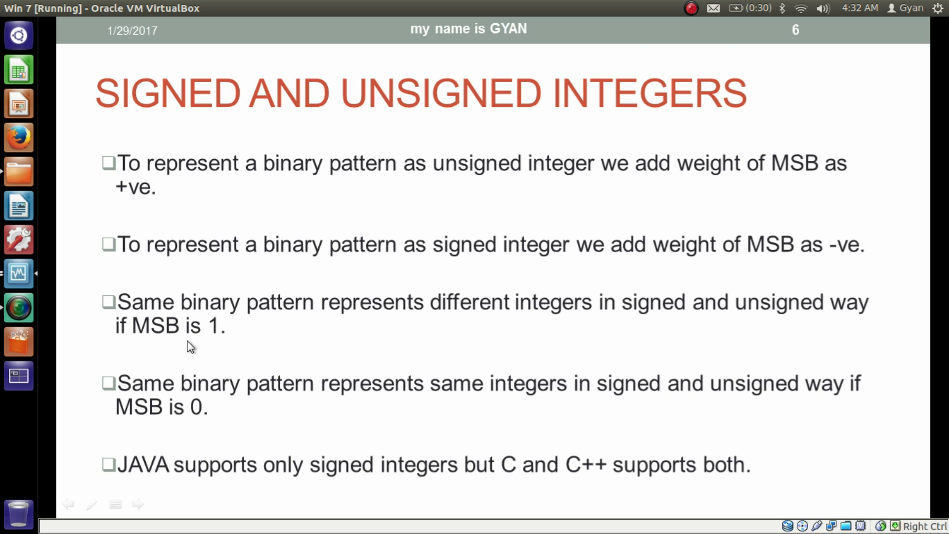
mouse_move(270, 319)
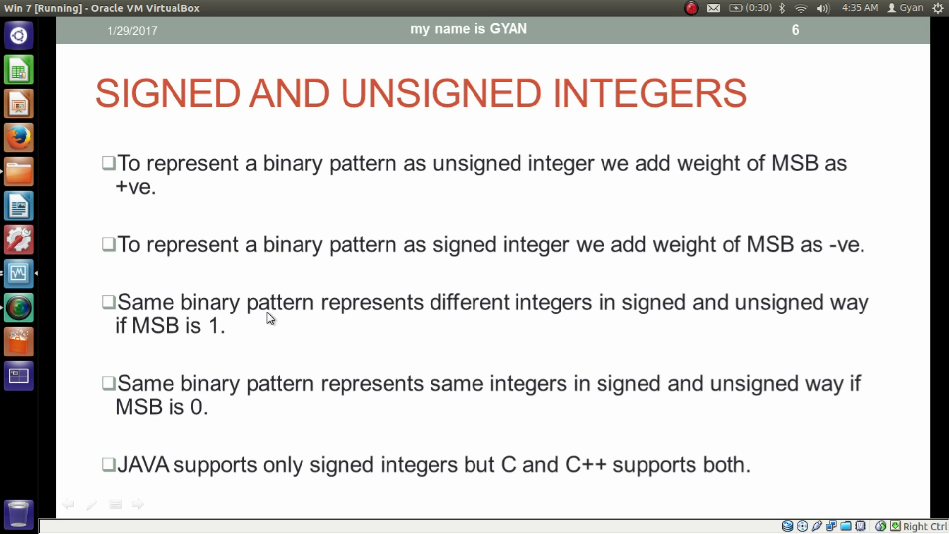
mouse_move(239, 404)
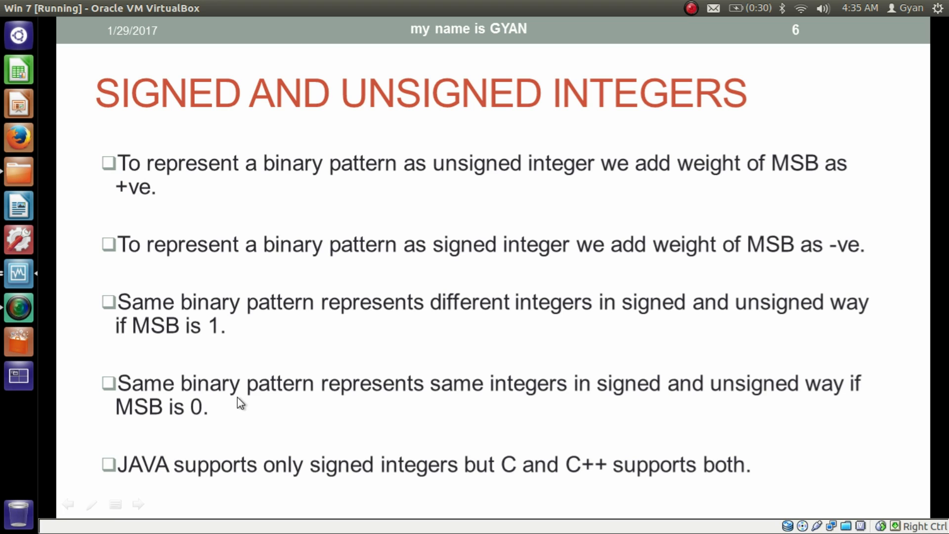
mouse_move(593, 407)
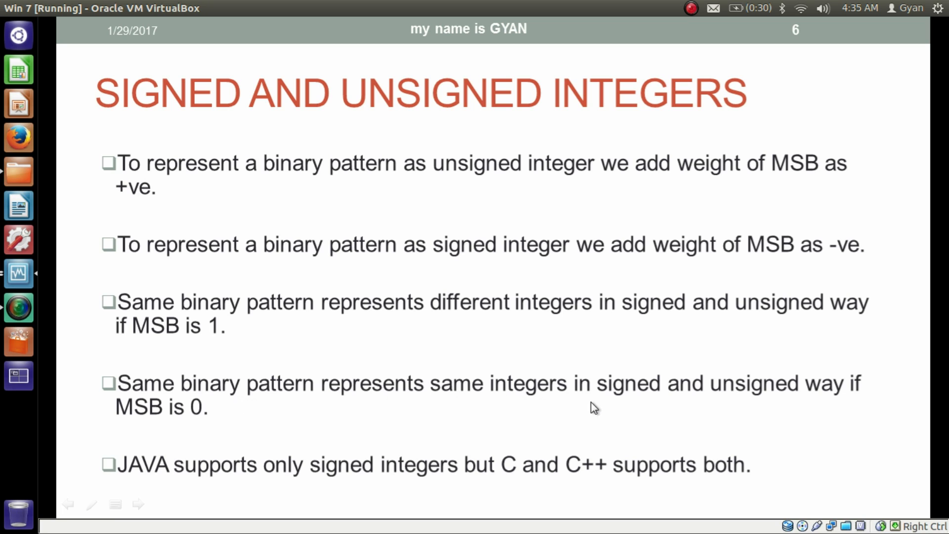
mouse_move(620, 404)
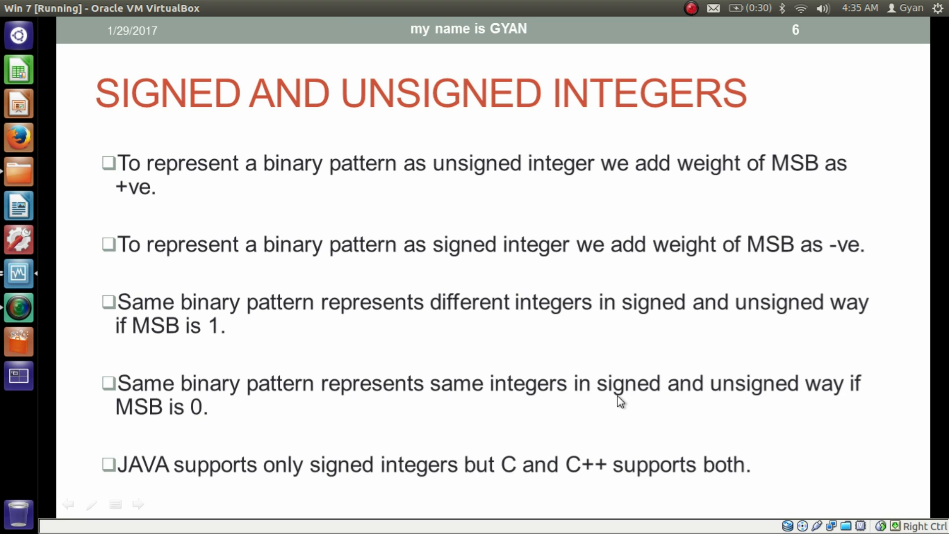
mouse_move(203, 427)
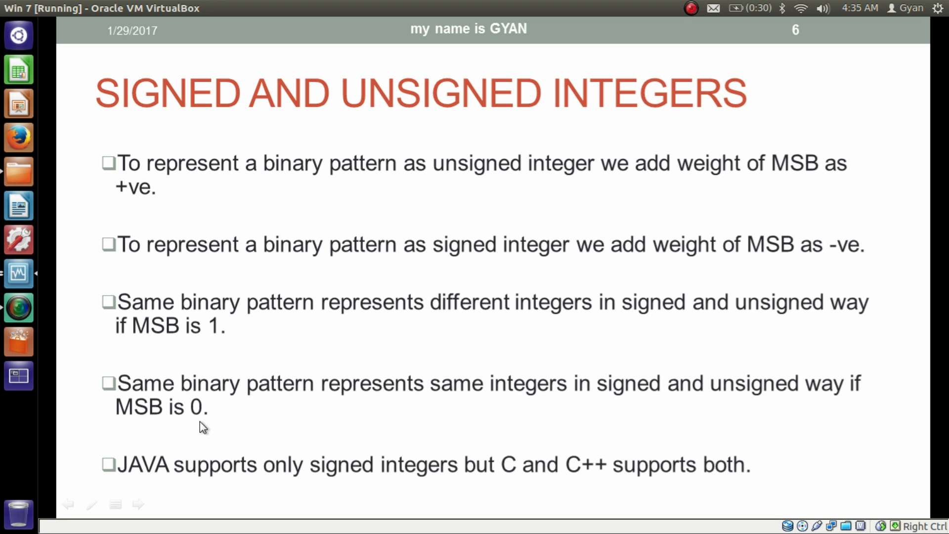
mouse_move(272, 416)
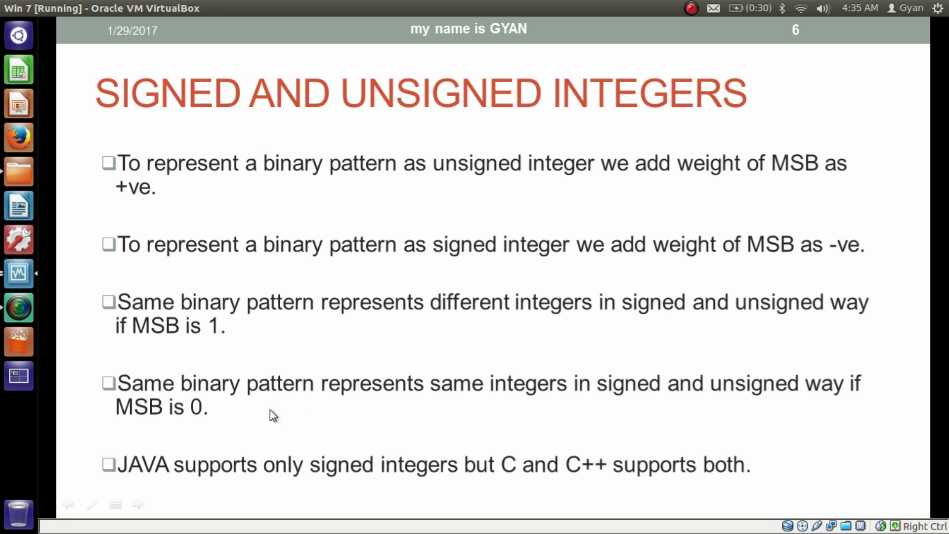
mouse_move(376, 421)
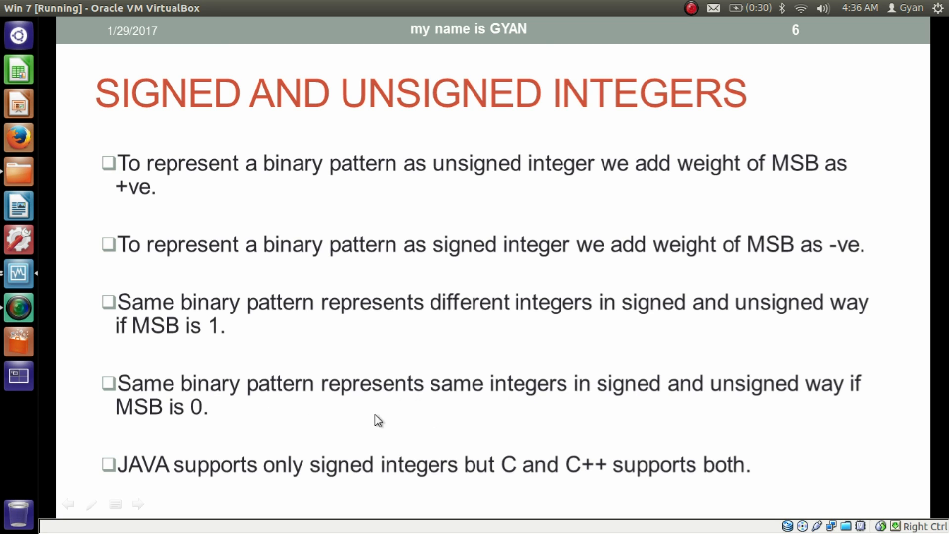
mouse_move(315, 412)
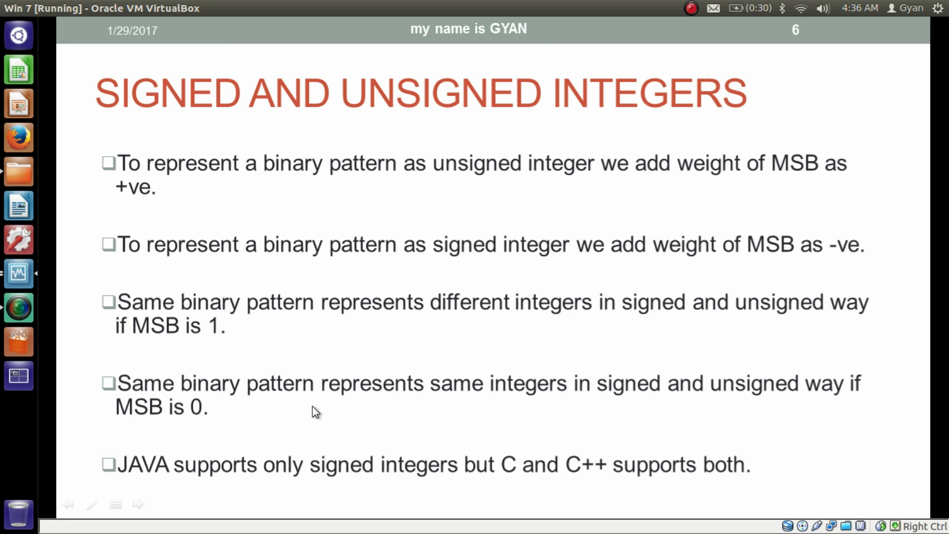
mouse_move(289, 498)
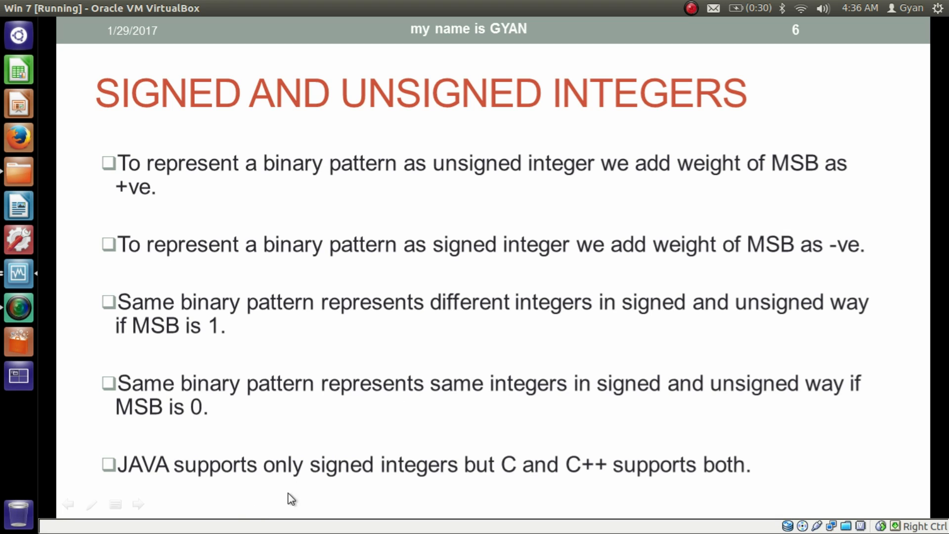
mouse_move(335, 486)
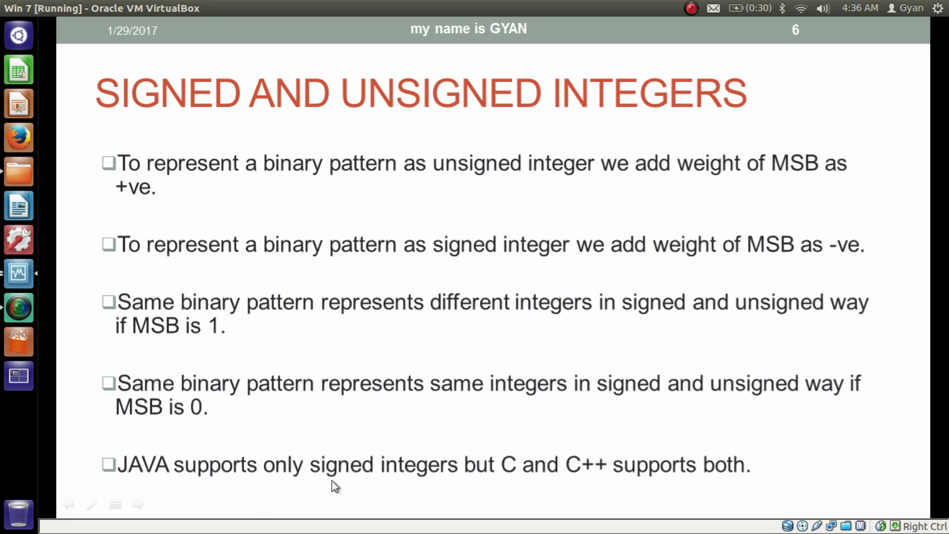
mouse_move(240, 486)
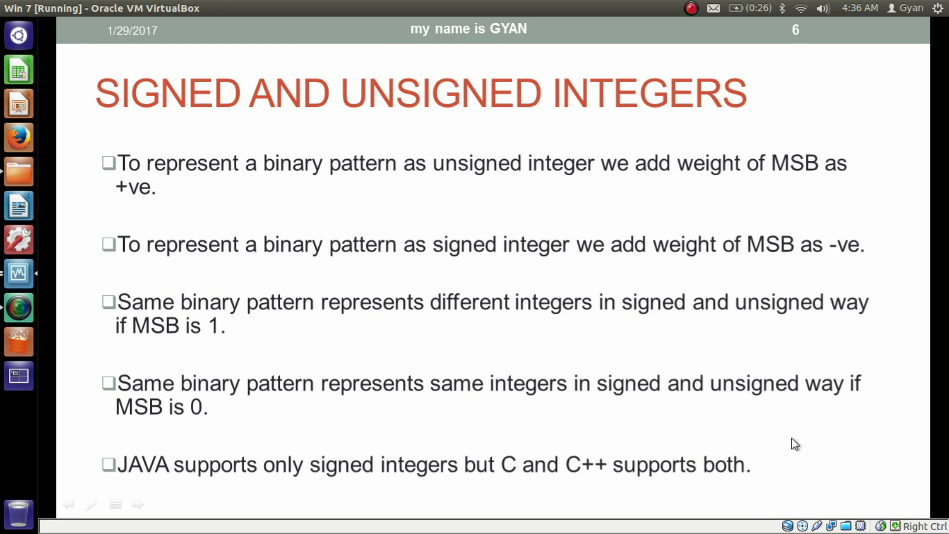
Advance the slideshow to slide 7, showing 110010 with powers-of-two weights
key("Right")
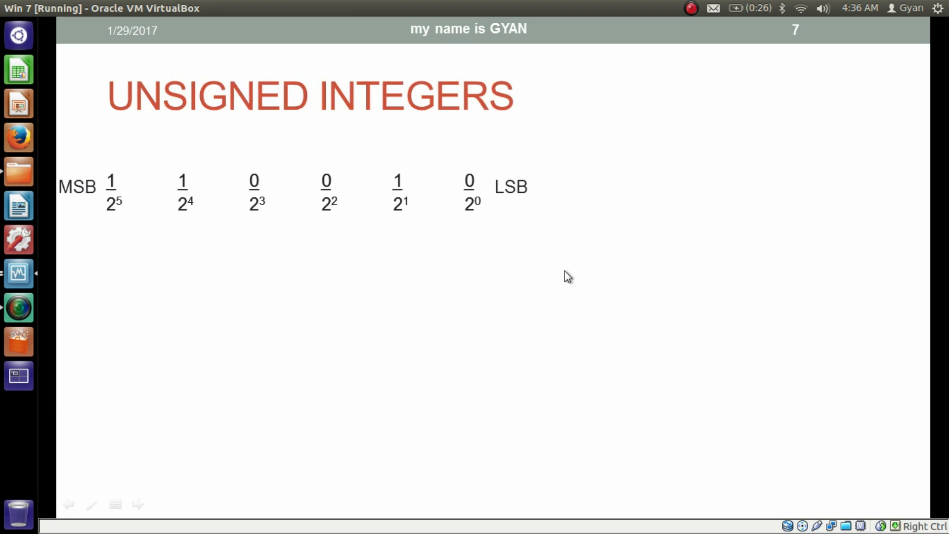
mouse_move(332, 195)
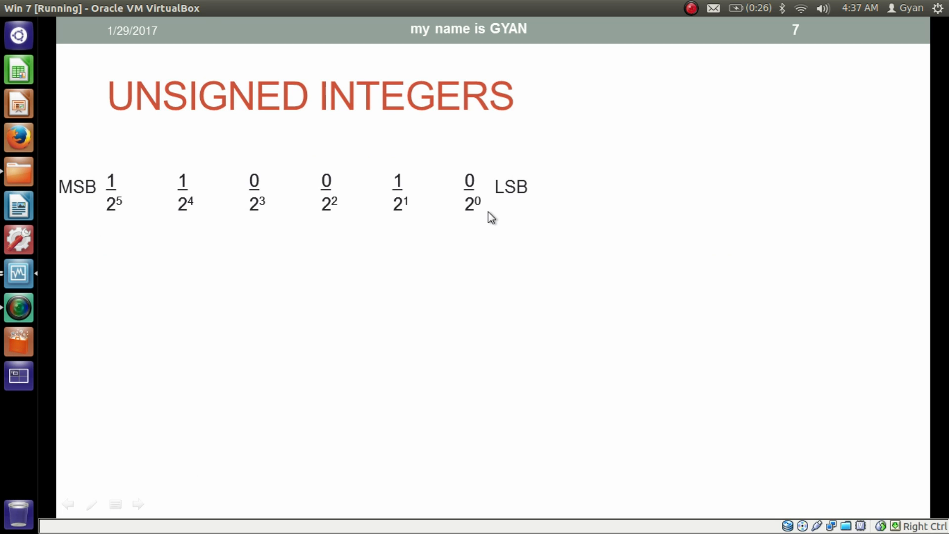
mouse_move(149, 184)
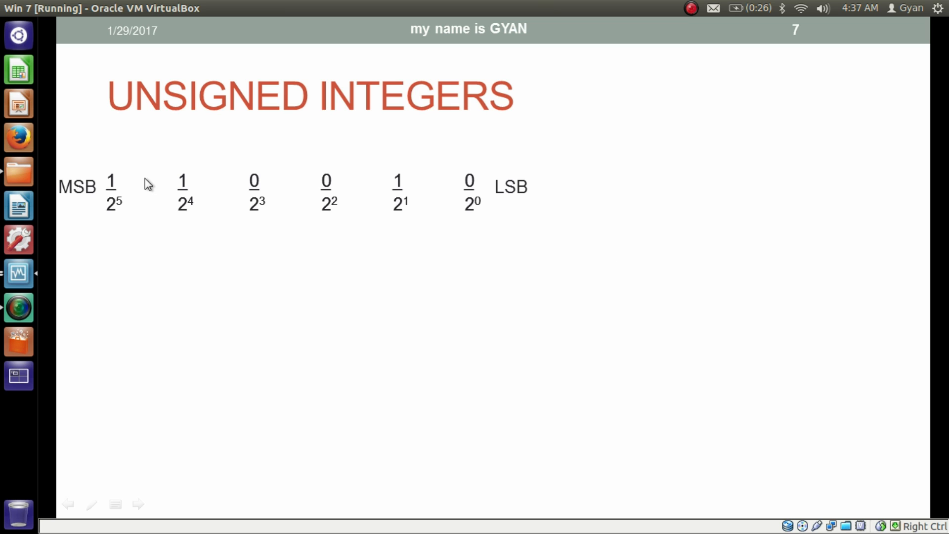
mouse_move(733, 157)
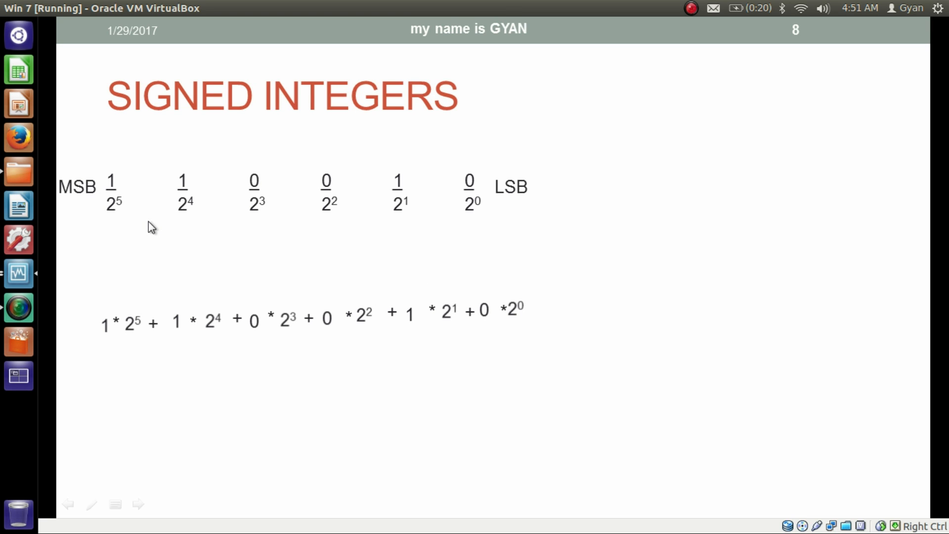
mouse_move(186, 354)
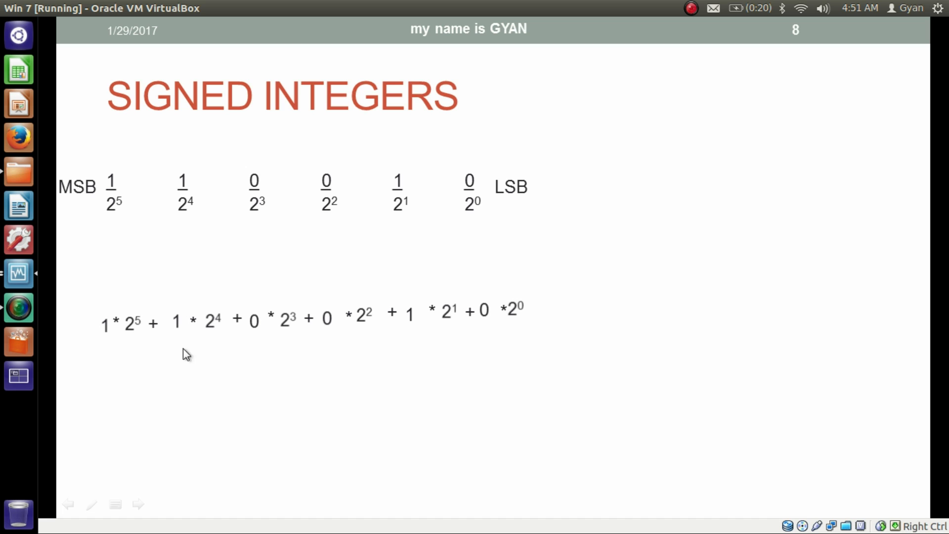
mouse_move(102, 345)
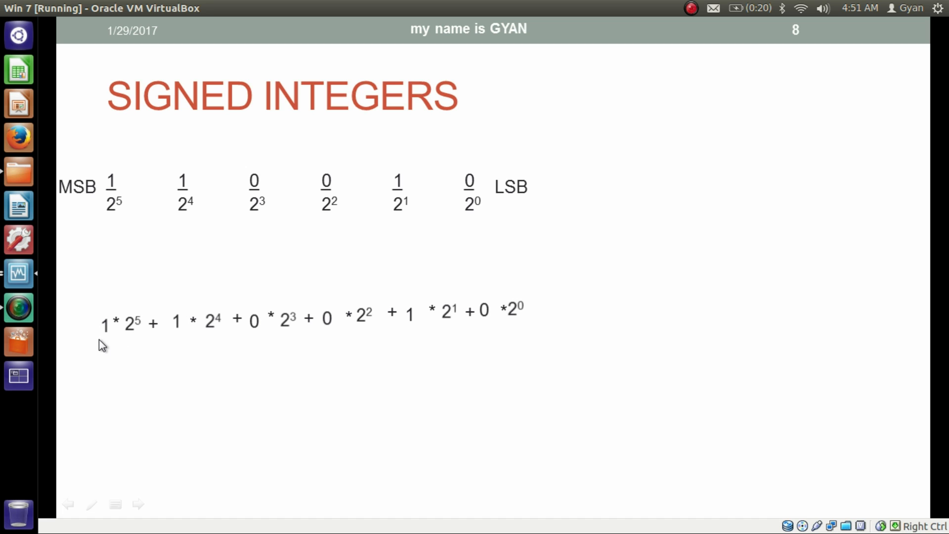
Insert a minus sign before the 1 * 2^5 term on the Signed Integers slide
type("-")
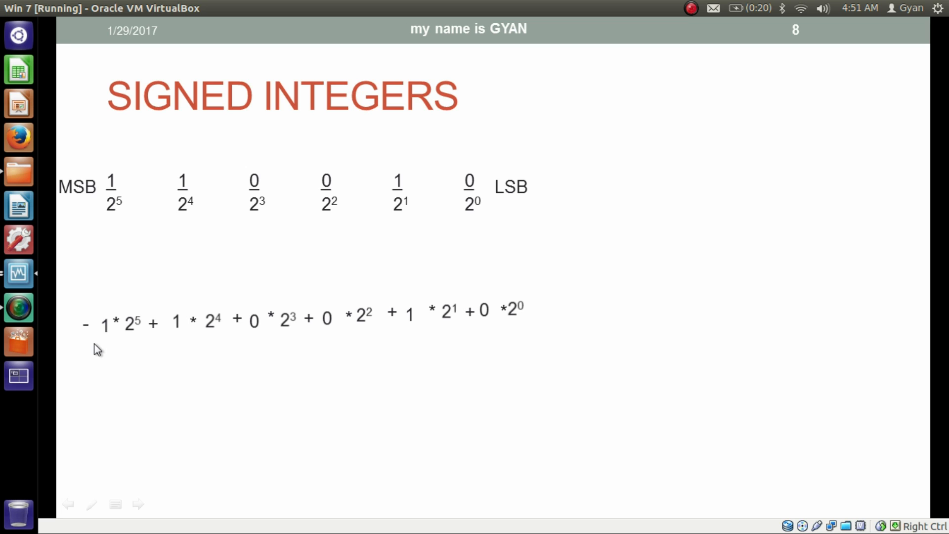
mouse_move(189, 344)
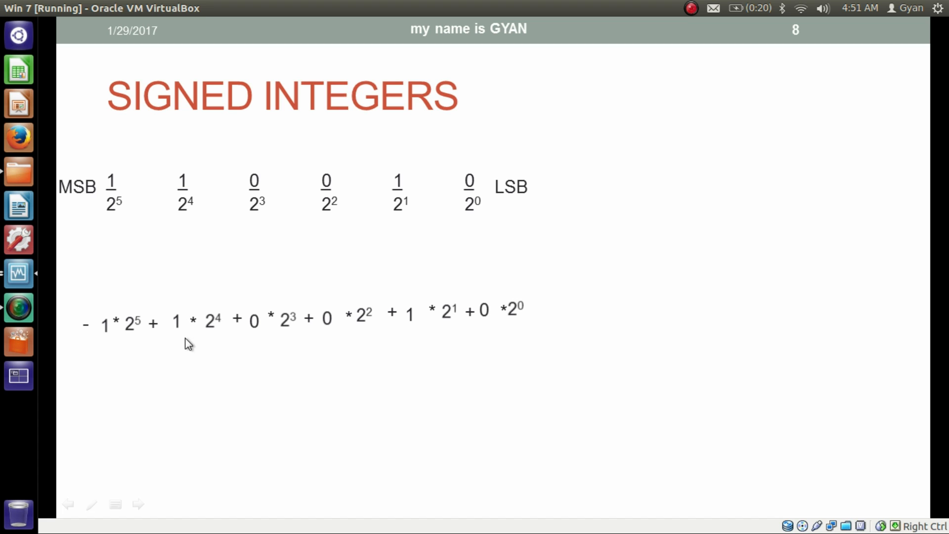
mouse_move(323, 407)
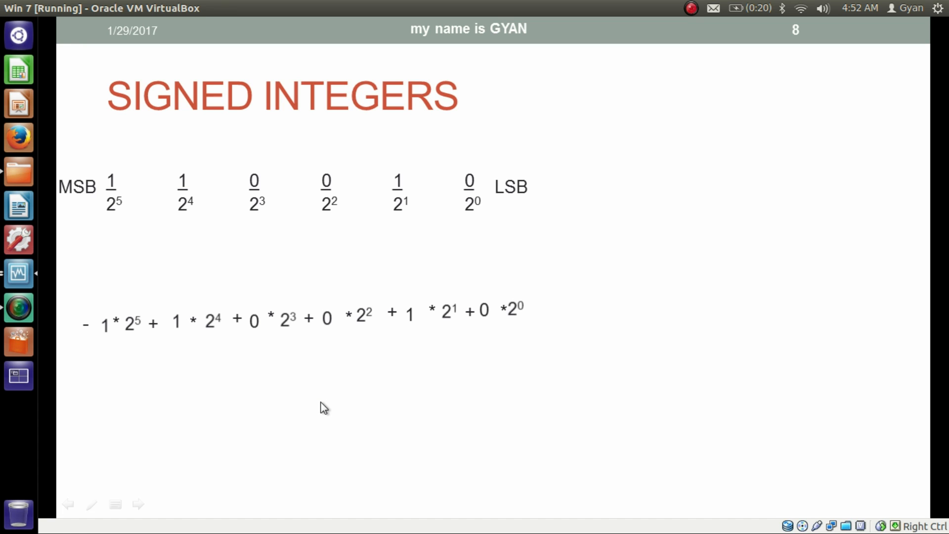